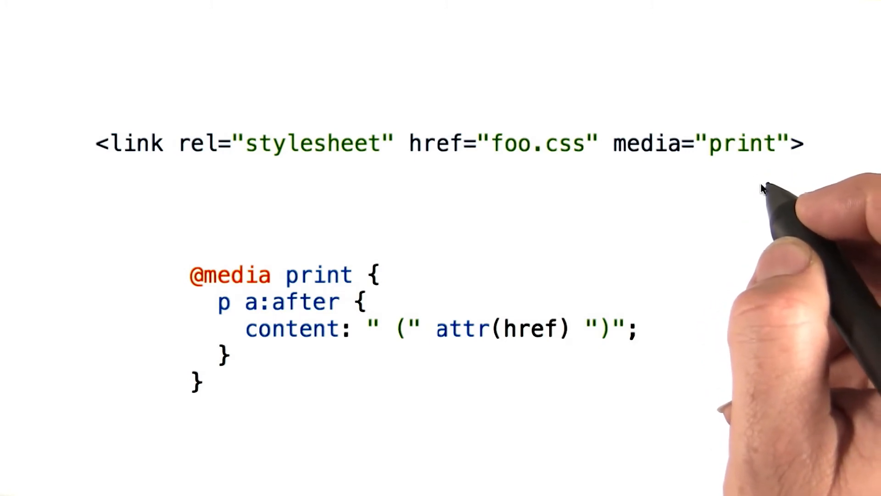
mouse_move(677, 313)
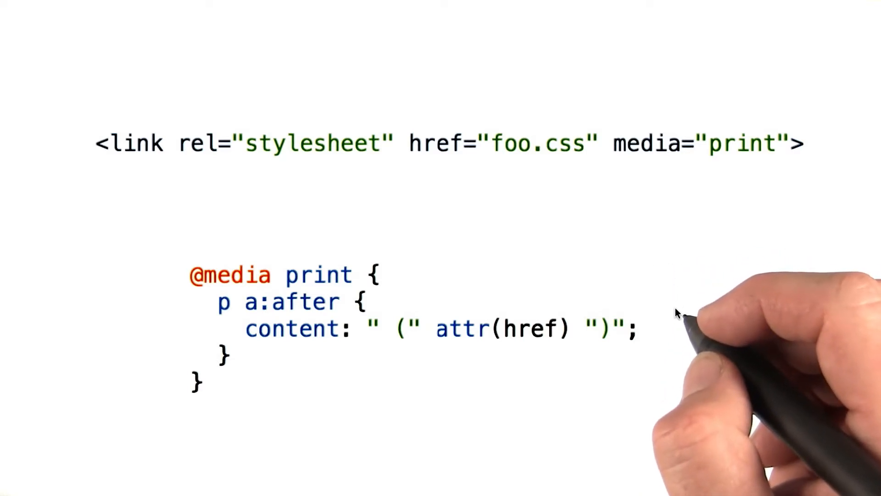